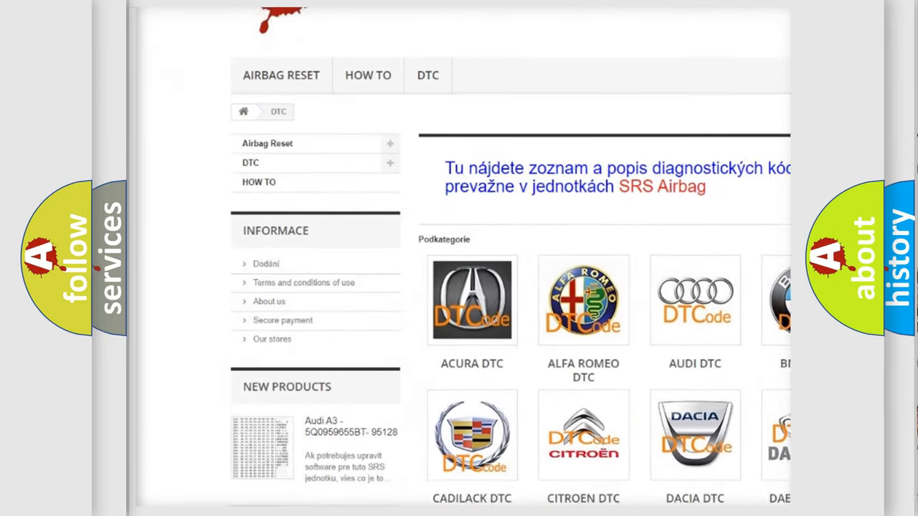
scroll("down", 3)
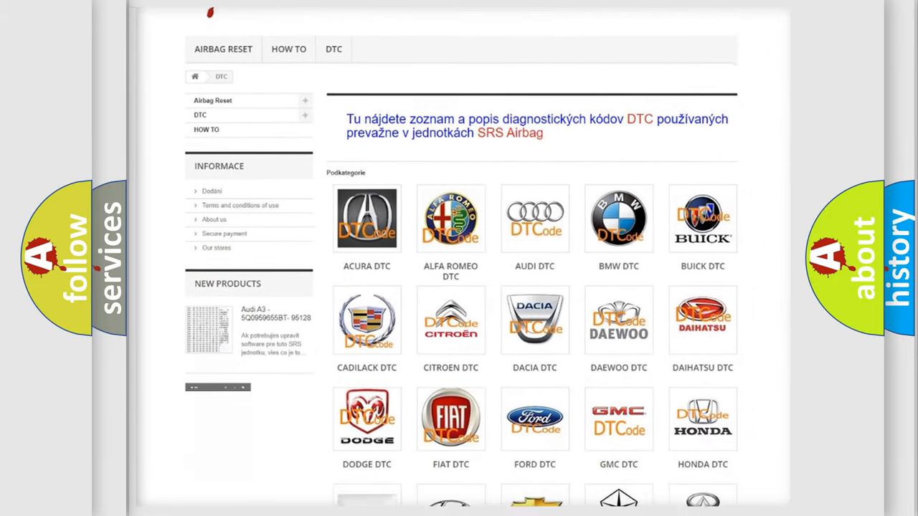
scroll("down", 3)
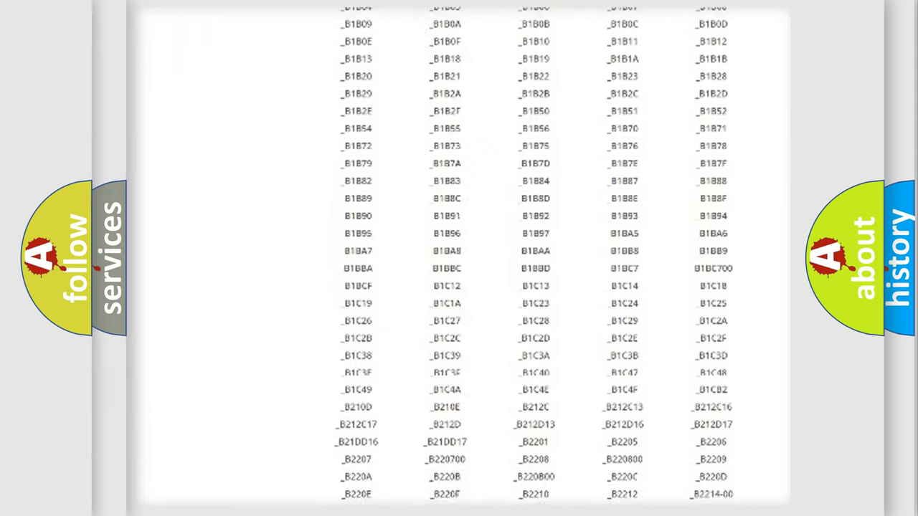
scroll("down", 3)
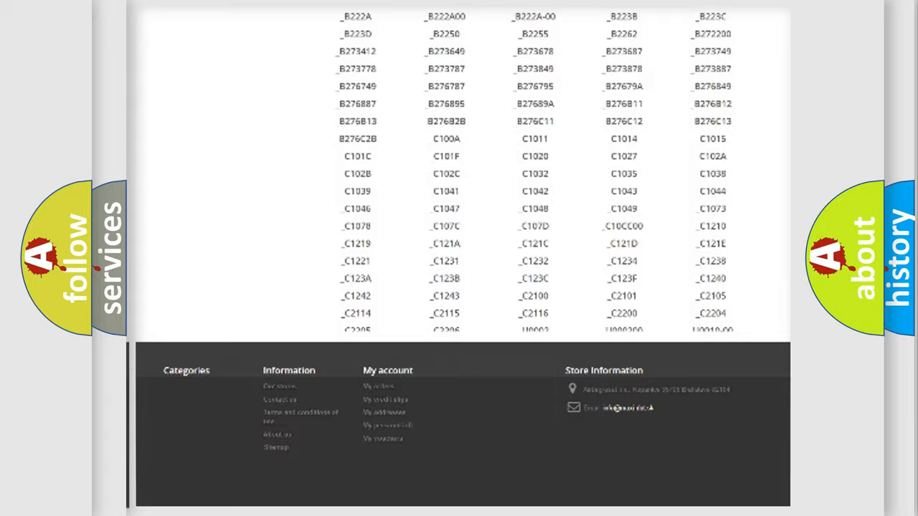